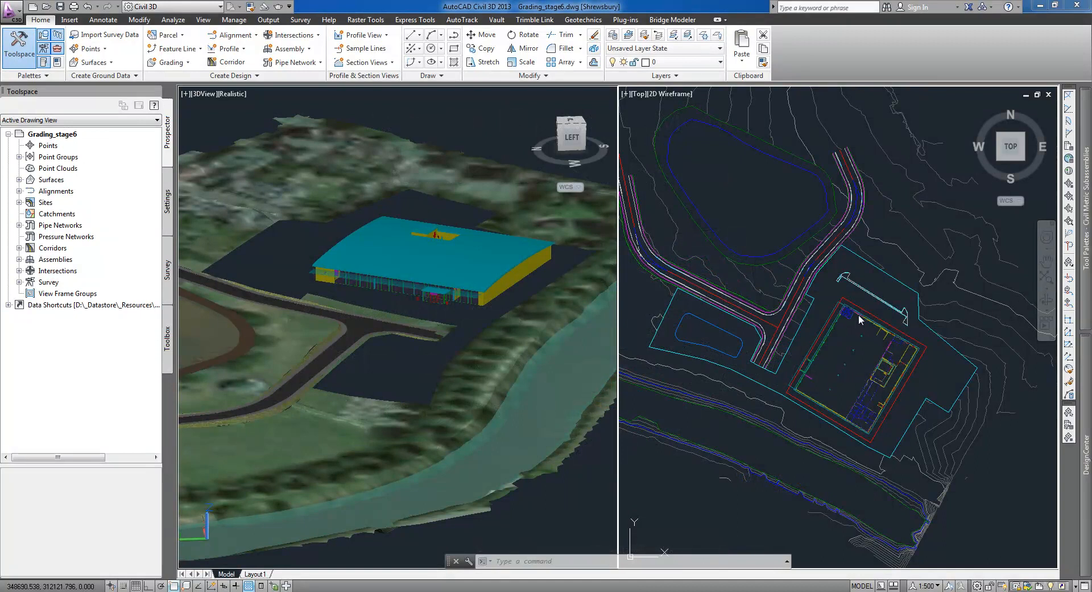
pyautogui.moveTo(867, 342)
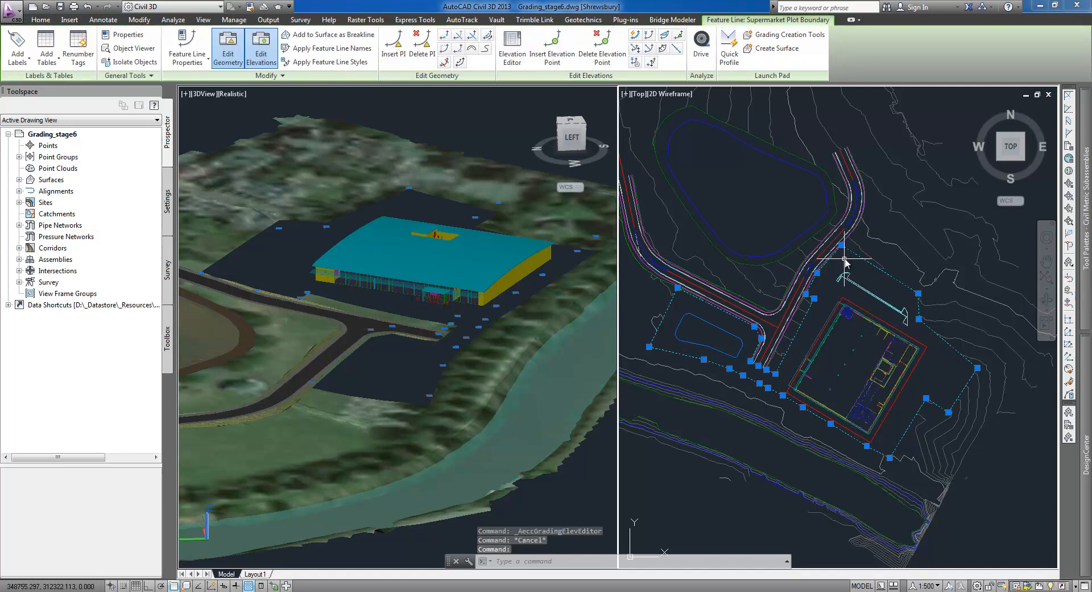
pyautogui.moveTo(699, 337)
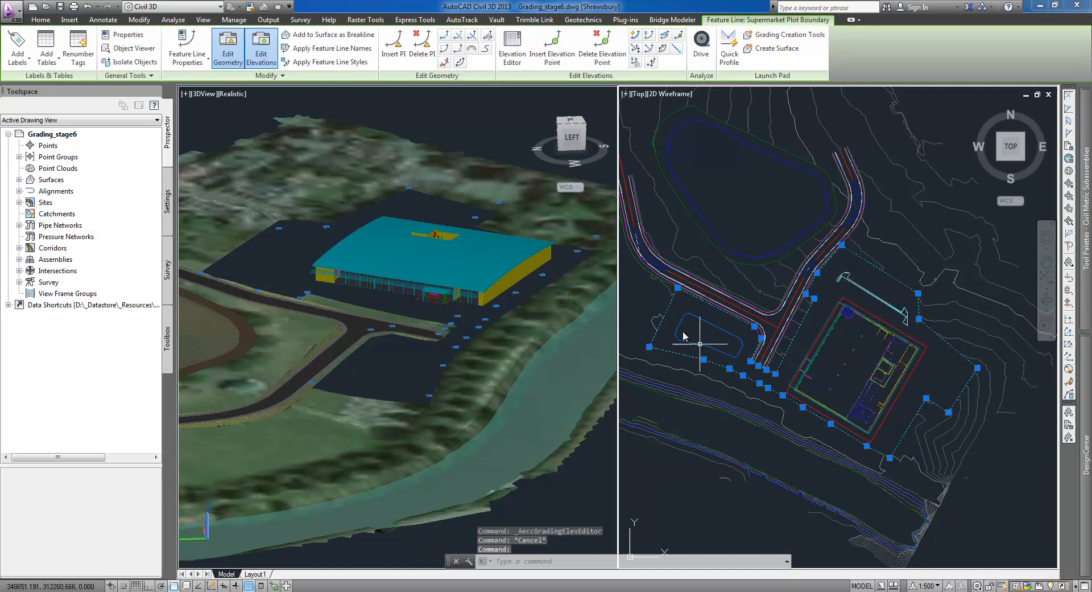
# - Create a Supermarket Pad grading group on the Supermarket site with automatic surface creation
pyautogui.click(166, 62)
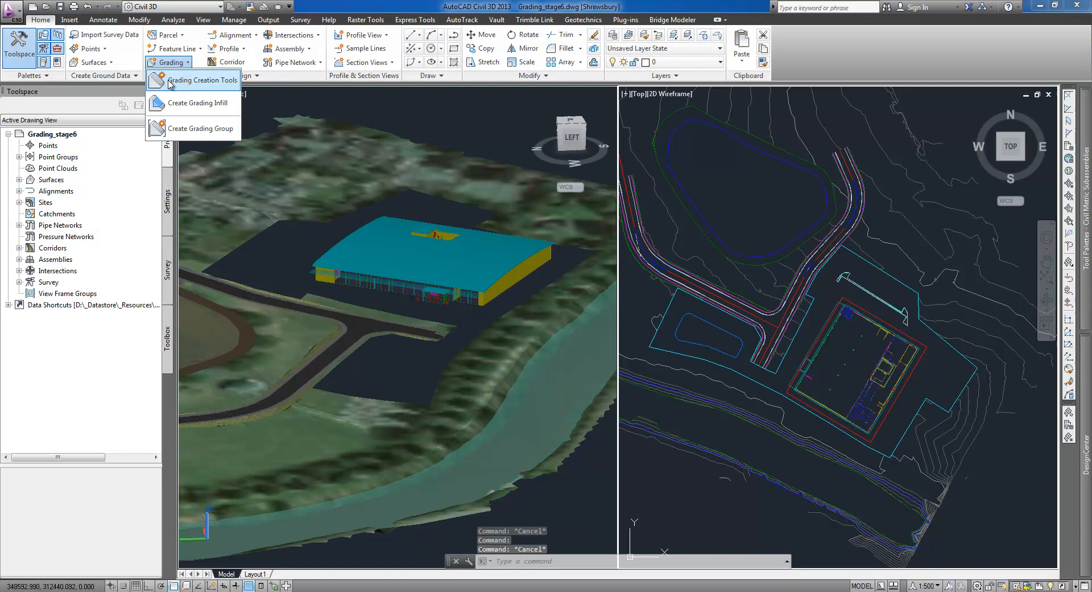
pyautogui.click(201, 79)
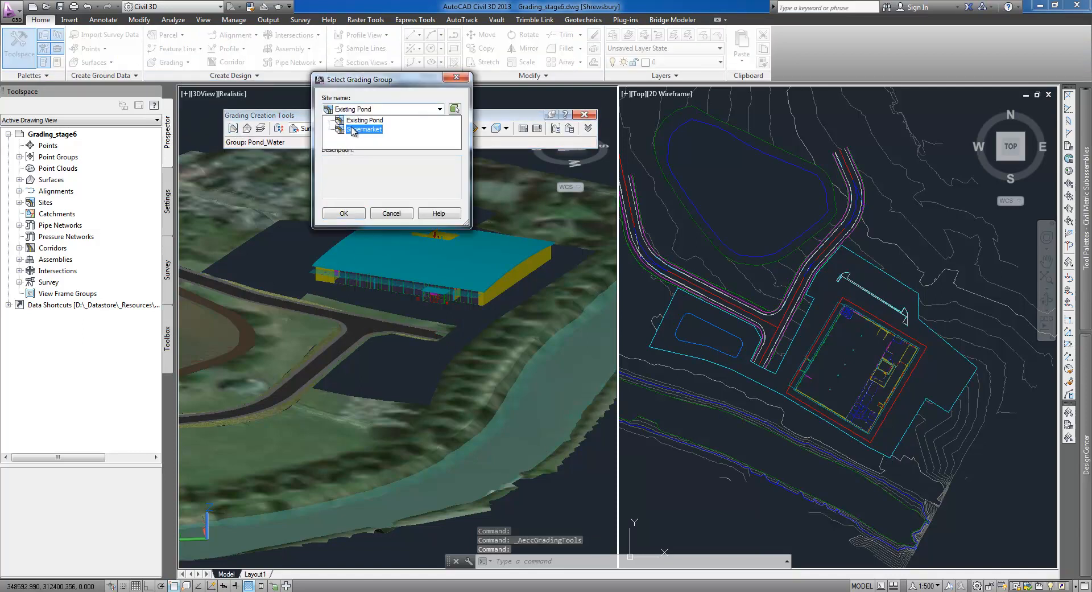
pyautogui.click(363, 129)
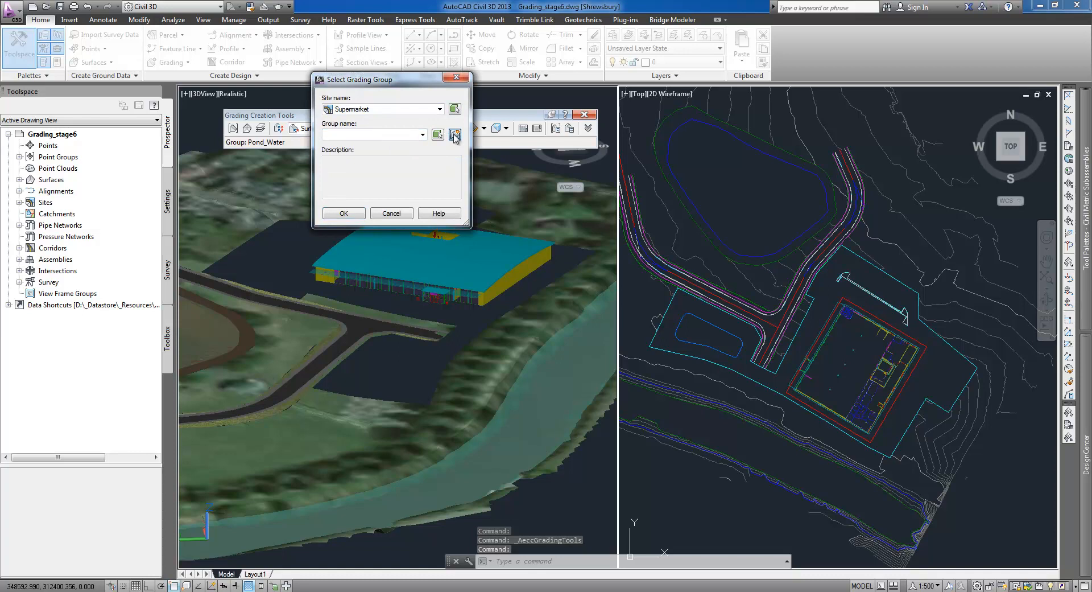
pyautogui.click(456, 135)
pyautogui.write('Supermarket Pad')
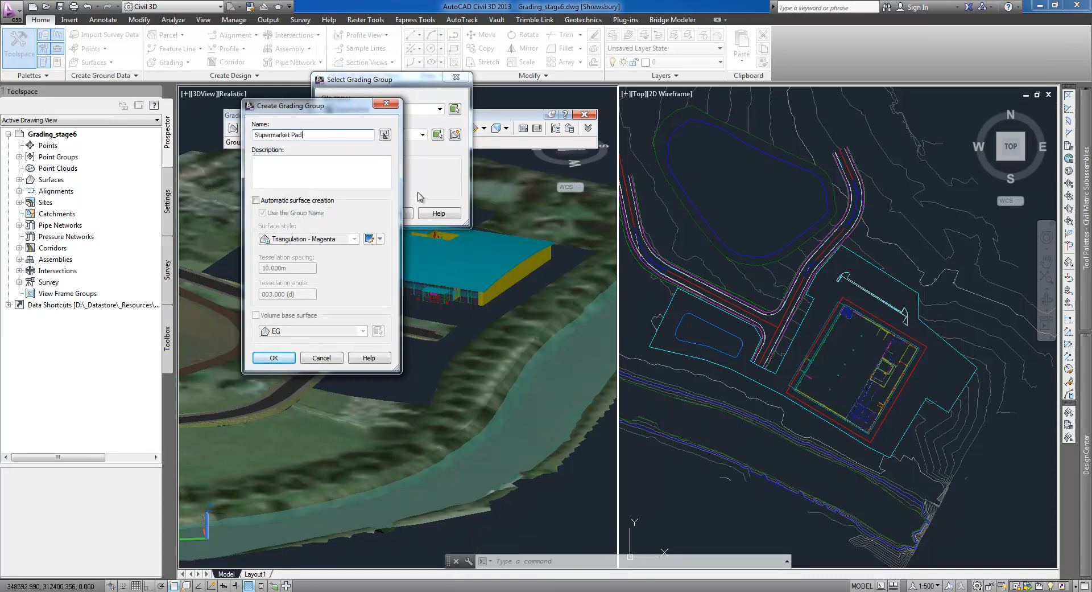
pyautogui.click(256, 200)
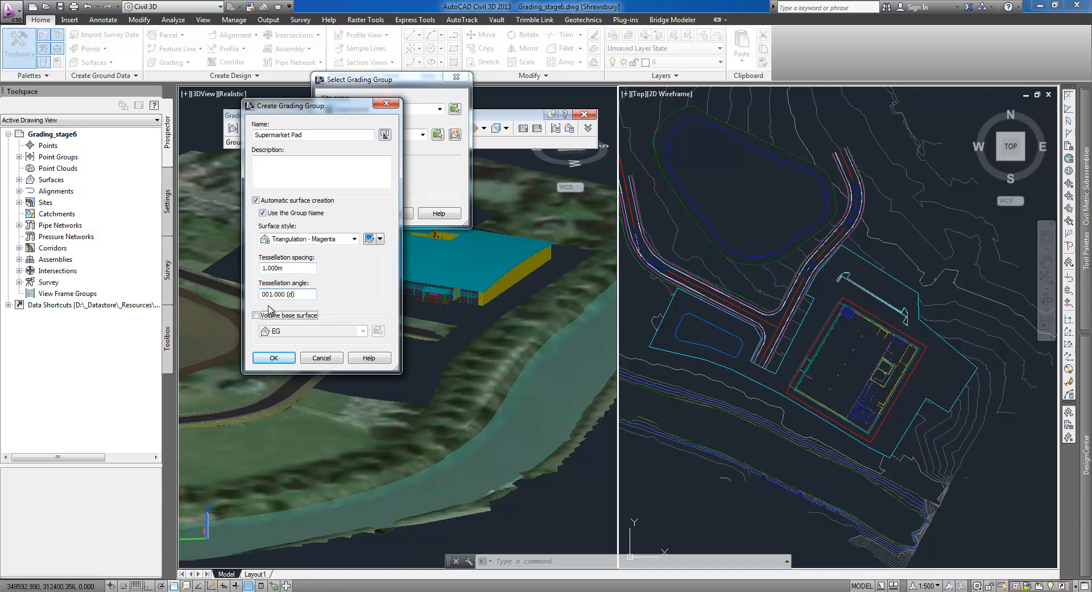
pyautogui.click(273, 357)
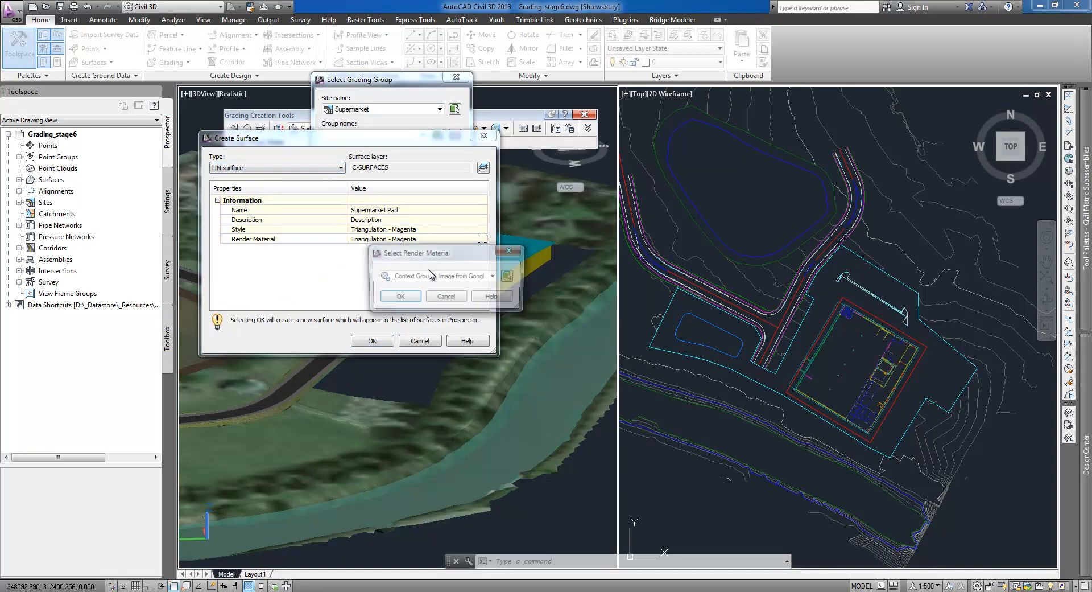
# - Accept the render material, create the Supermarket Pad surface, and make the group current
pyautogui.click(400, 295)
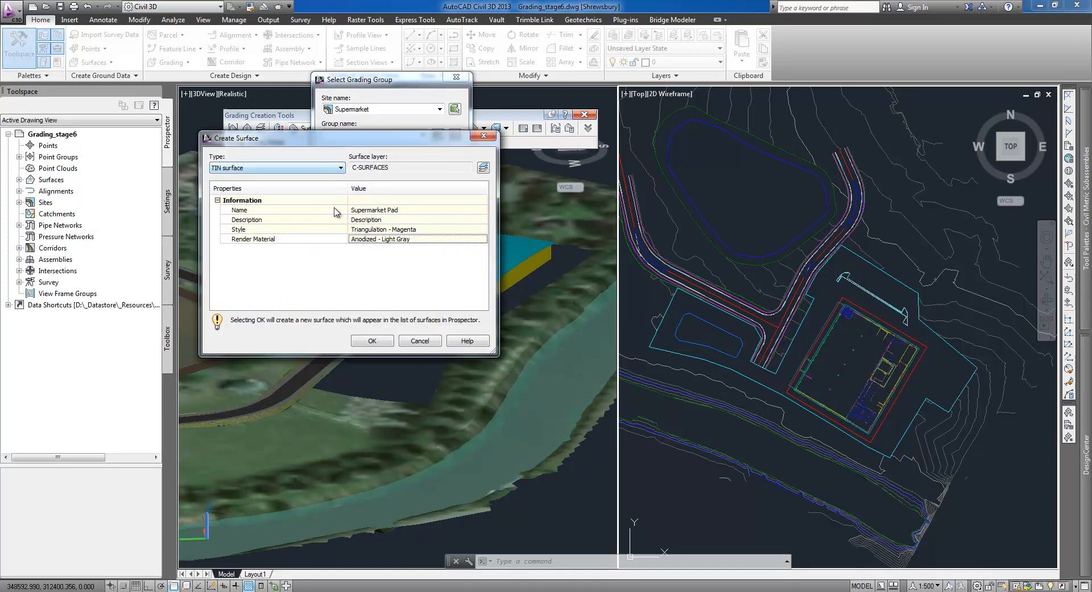
pyautogui.click(372, 340)
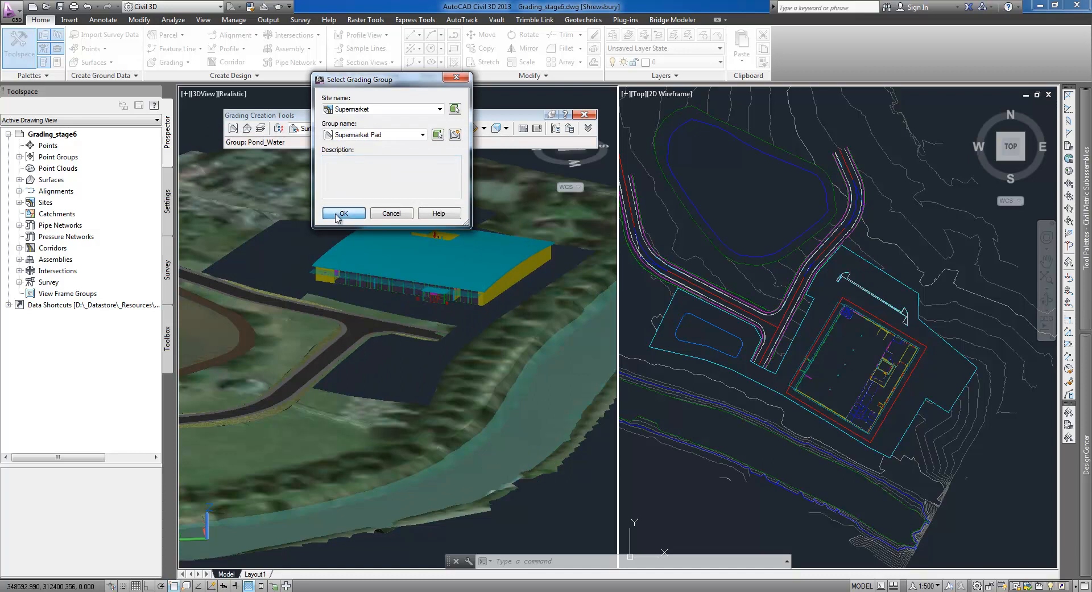
pyautogui.click(342, 213)
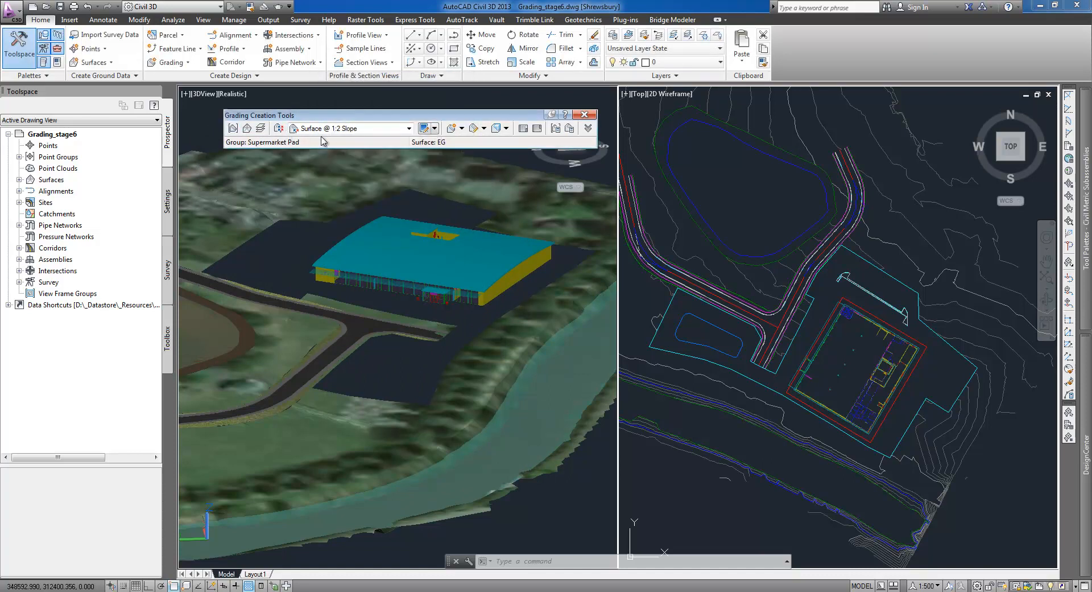
pyautogui.click(409, 128)
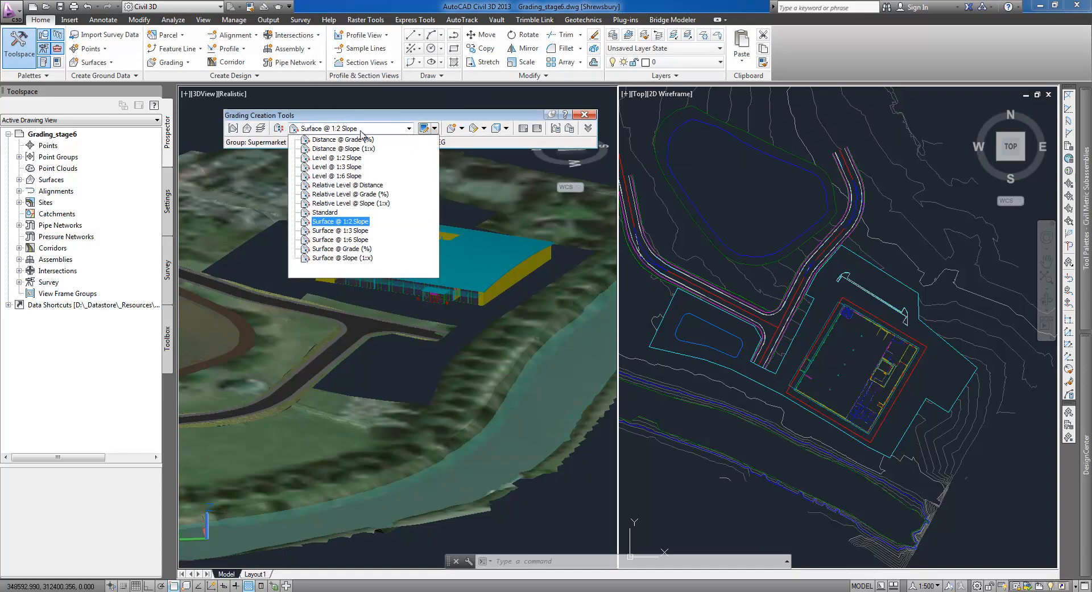
pyautogui.moveTo(341, 149)
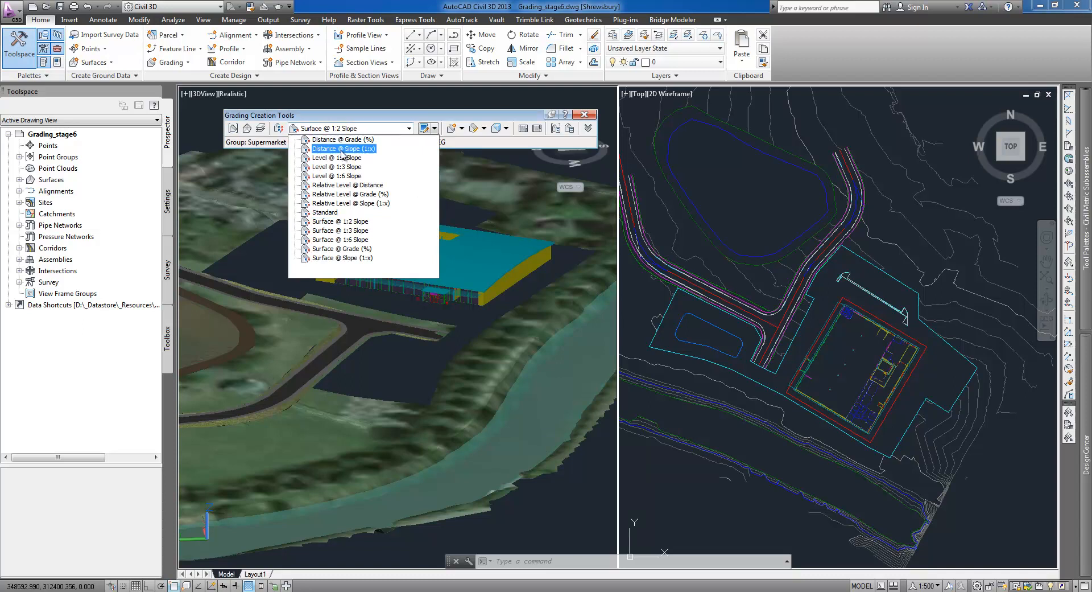
pyautogui.click(342, 140)
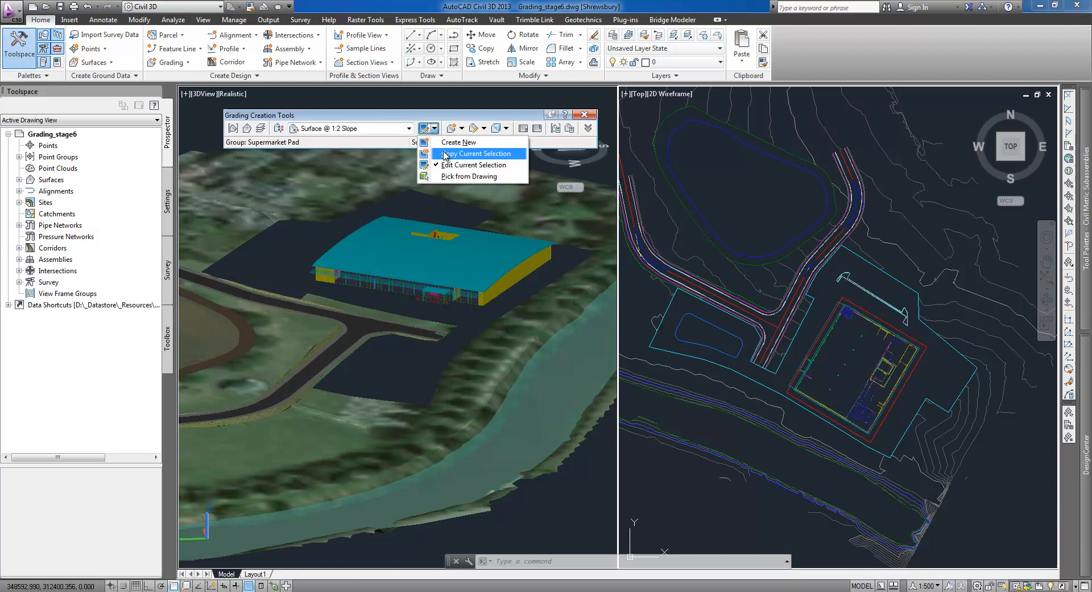
pyautogui.click(477, 154)
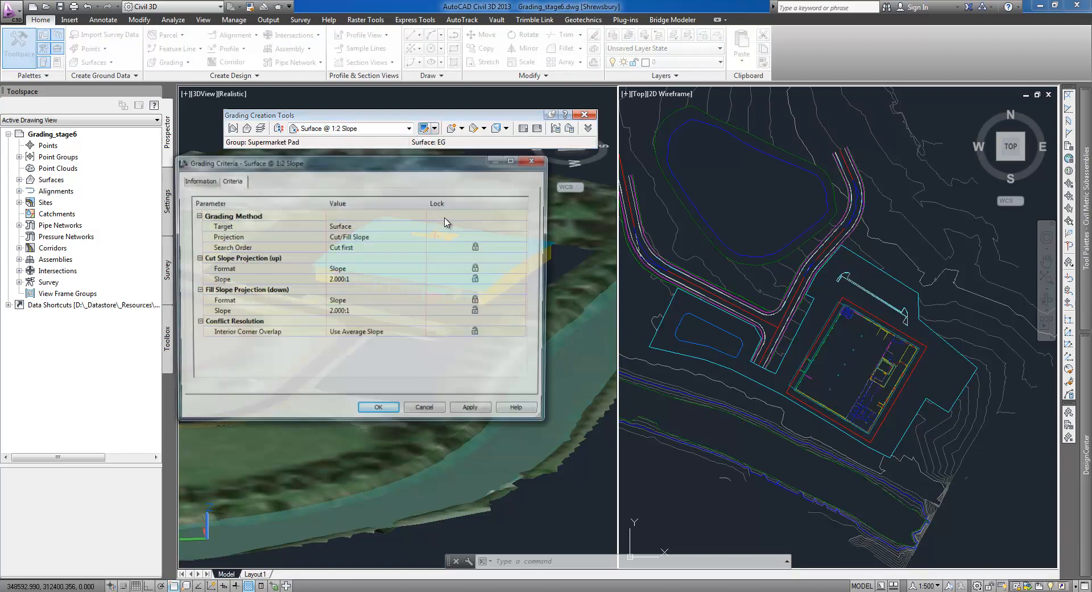
pyautogui.click(423, 225)
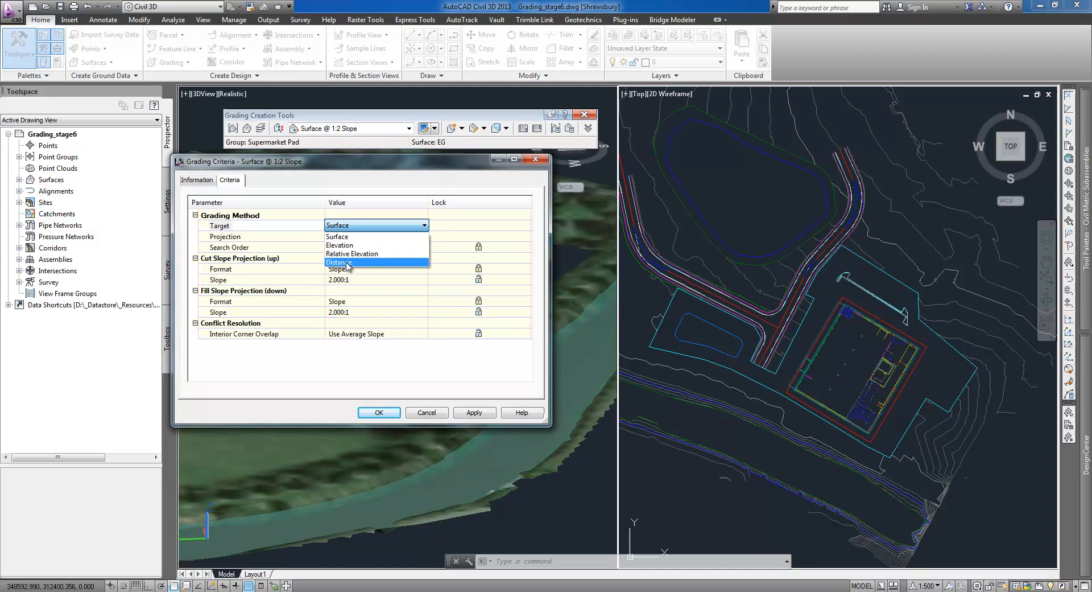
pyautogui.click(337, 224)
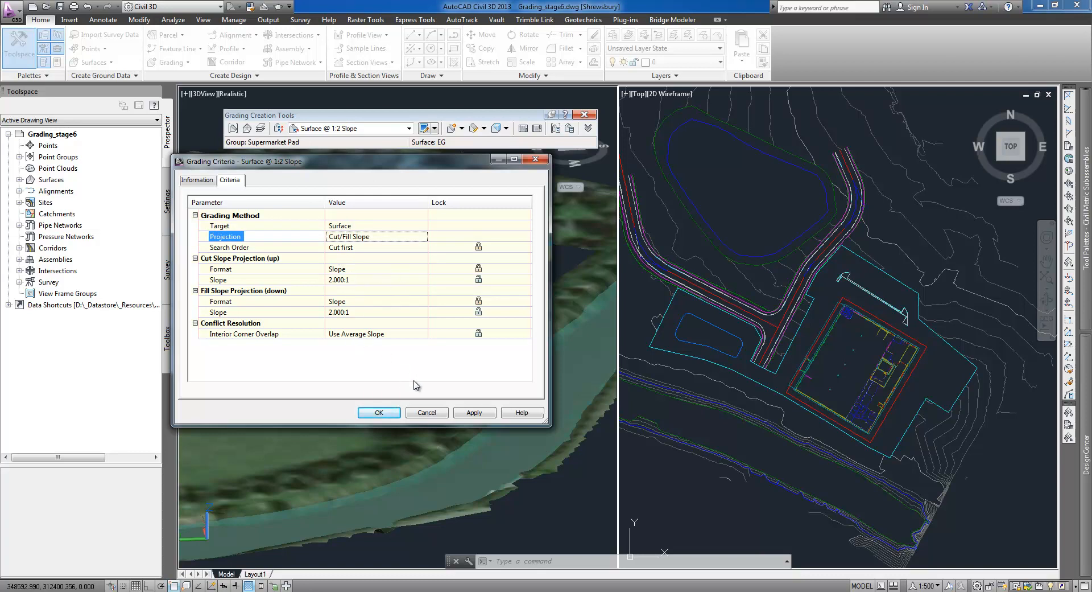
pyautogui.click(376, 334)
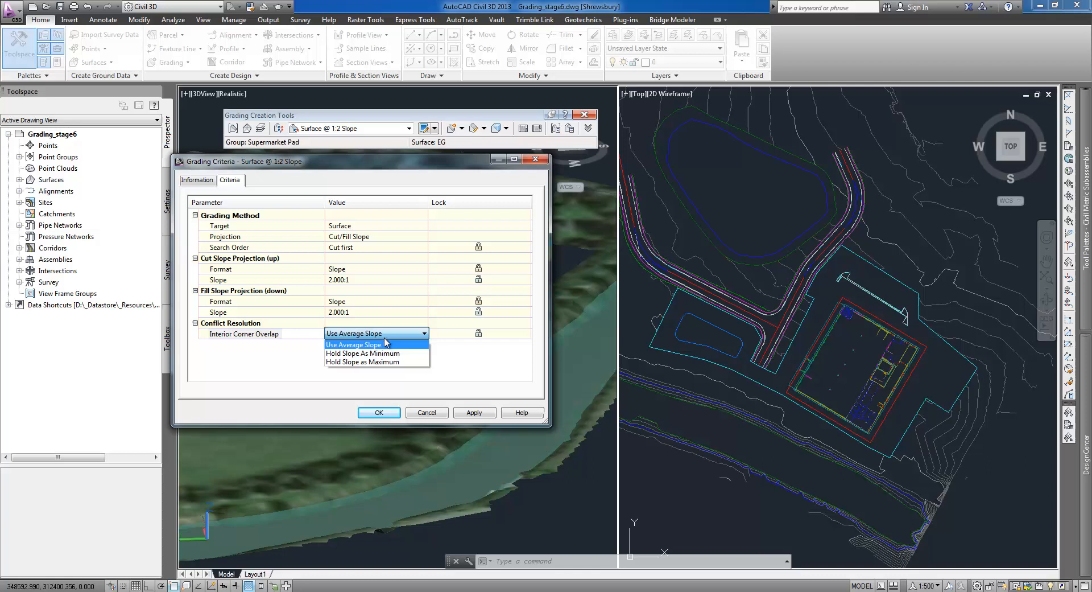
pyautogui.click(354, 344)
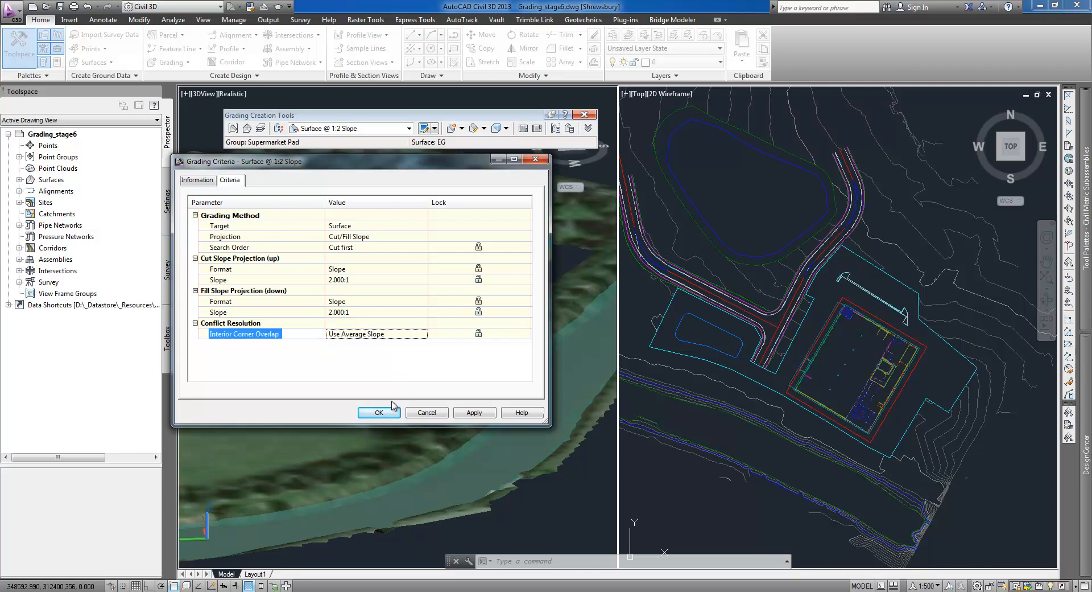
pyautogui.click(378, 412)
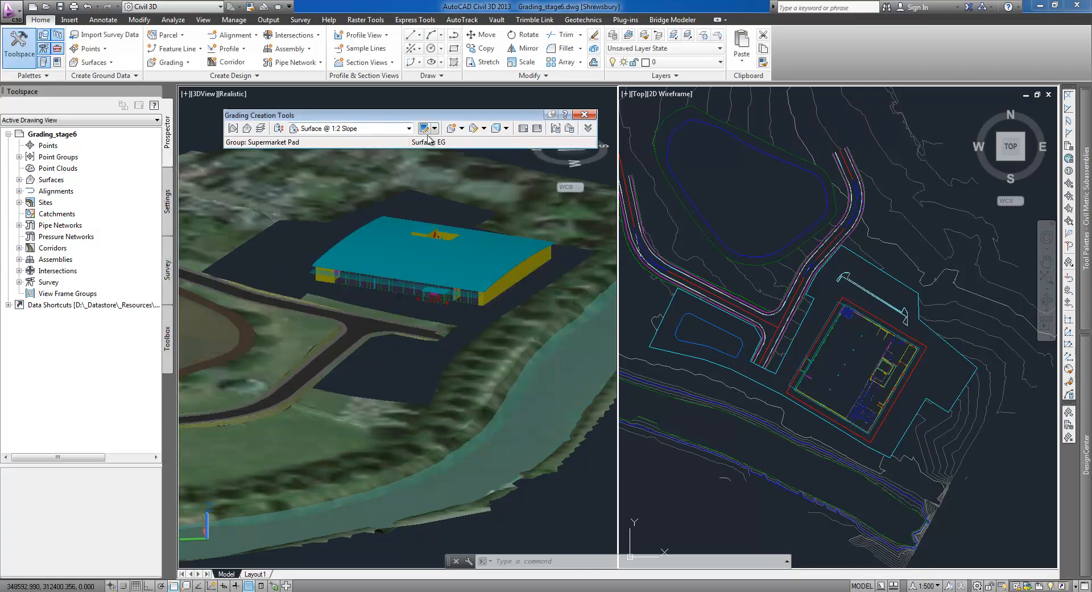
pyautogui.click(465, 128)
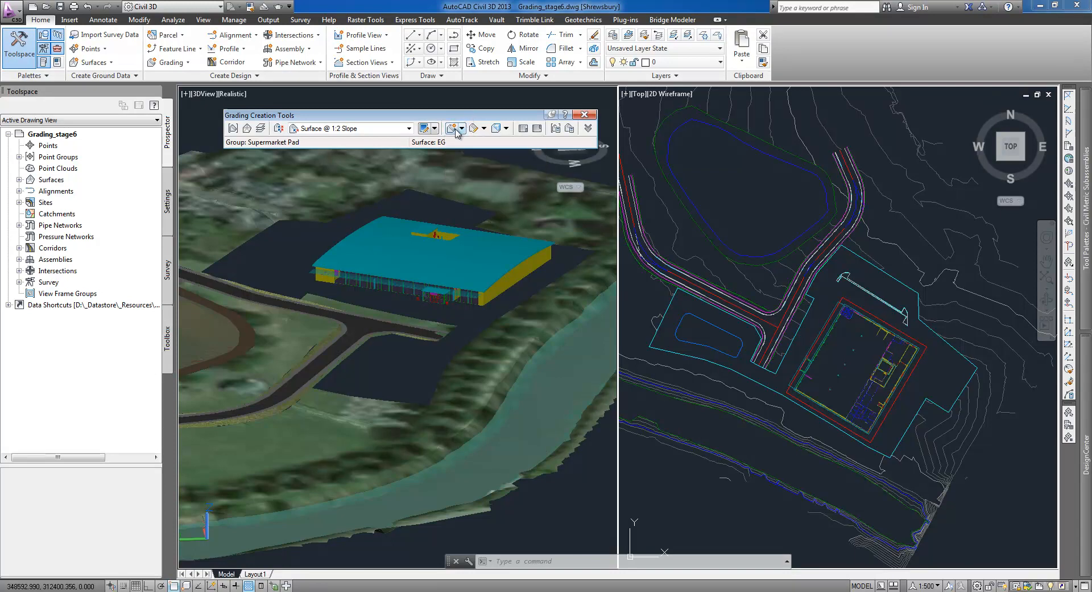
# - Grade from the pad boundary between picked start and end points, projecting 2:1 cut/fill slopes to EG
pyautogui.click(451, 128)
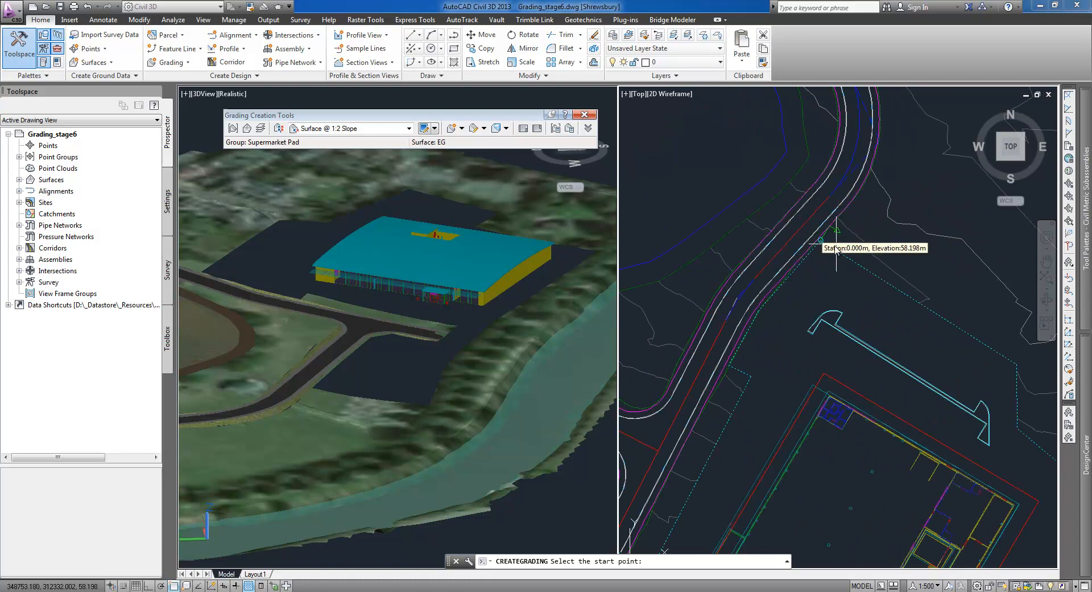
pyautogui.click(825, 247)
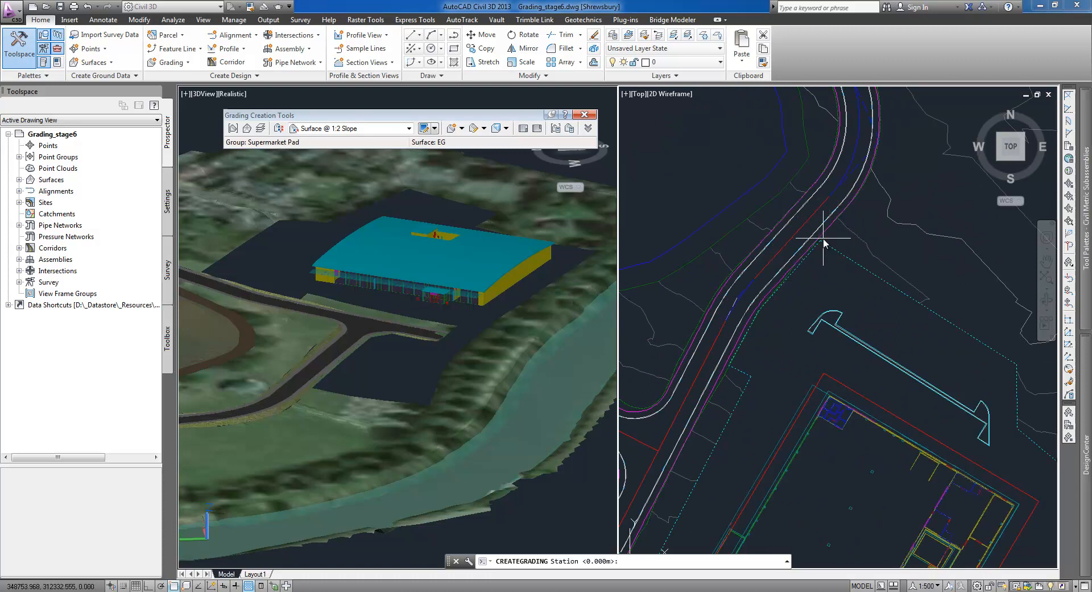
pyautogui.click(822, 241)
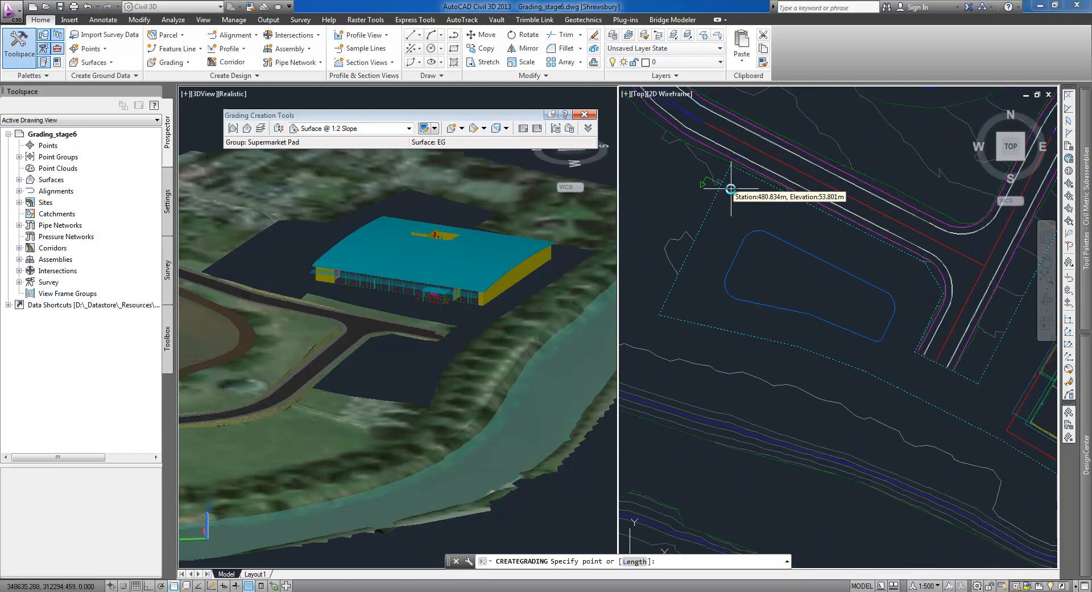
pyautogui.click(732, 190)
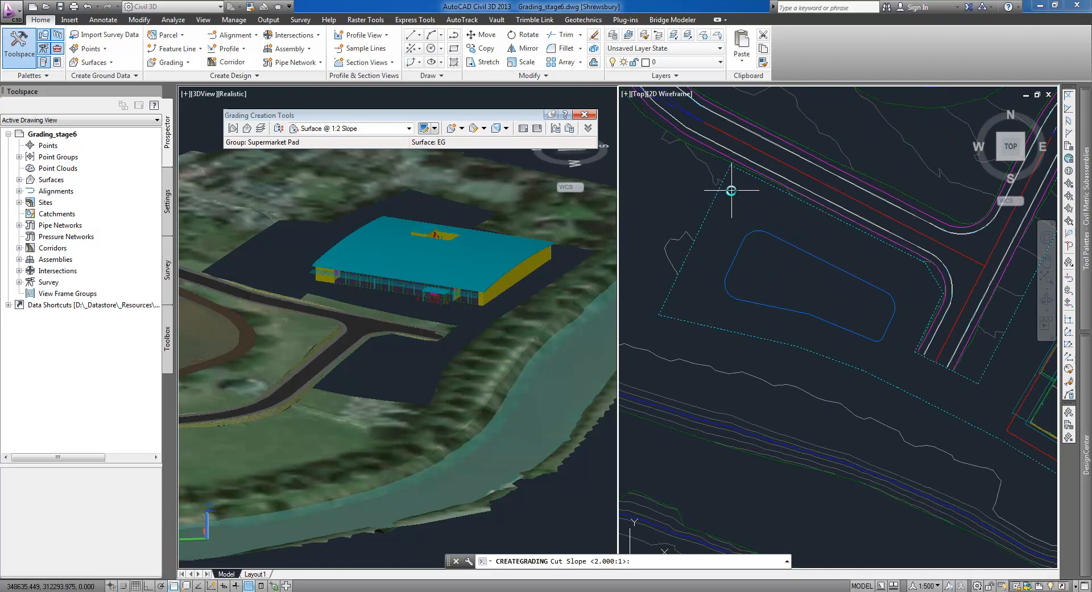
pyautogui.click(732, 190)
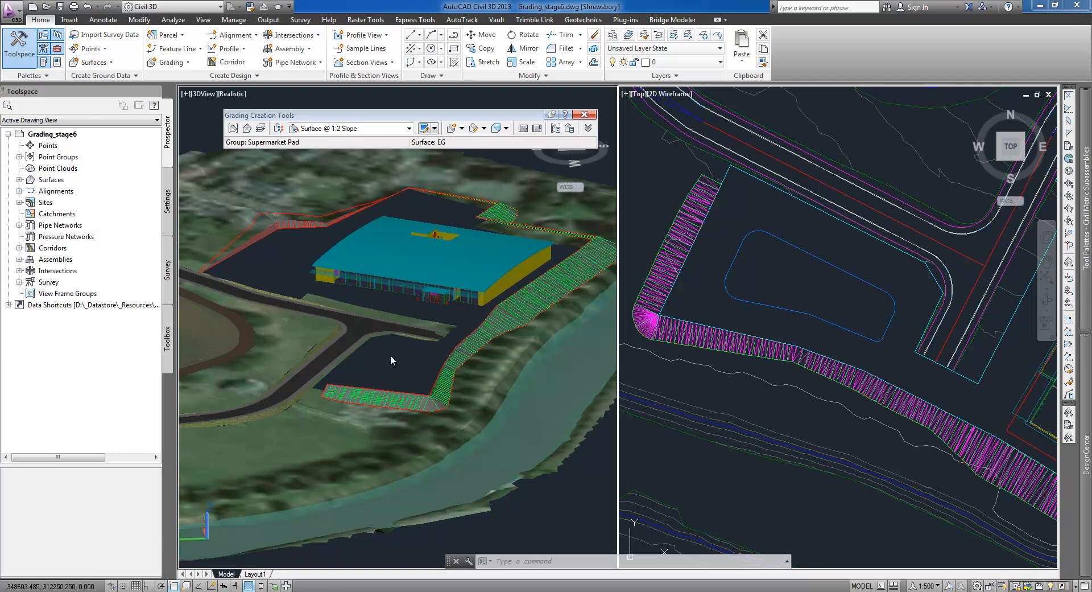
pyautogui.click(50, 179)
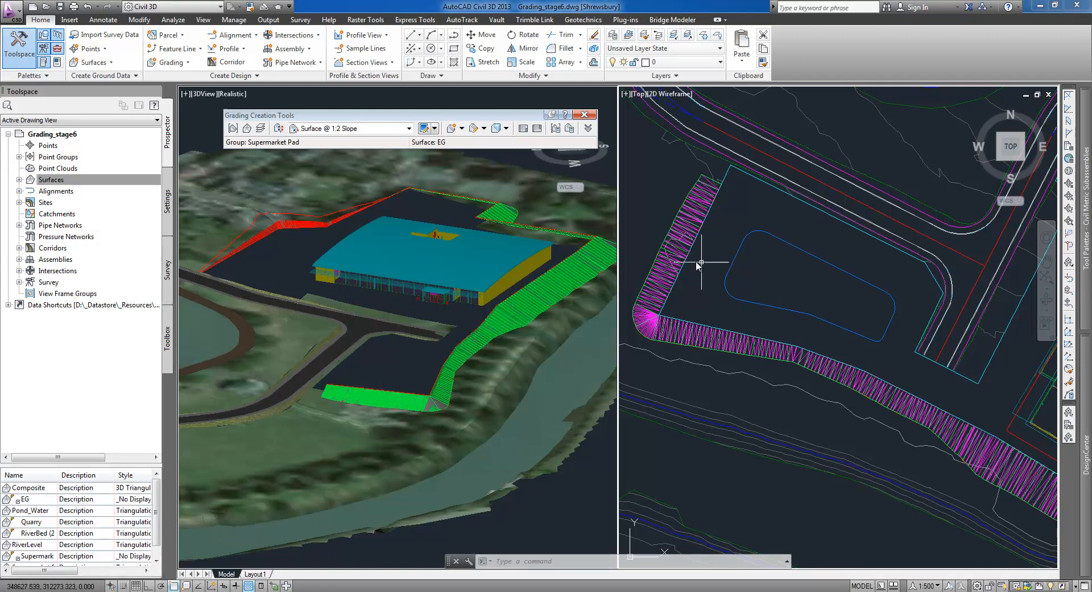
pyautogui.moveTo(724, 188)
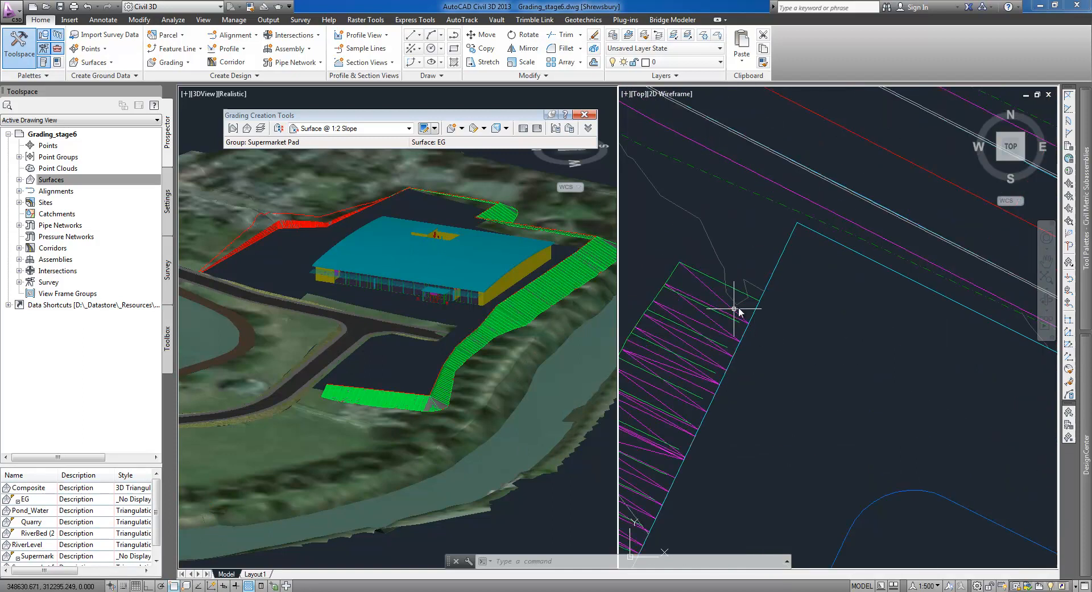
pyautogui.moveTo(739, 300)
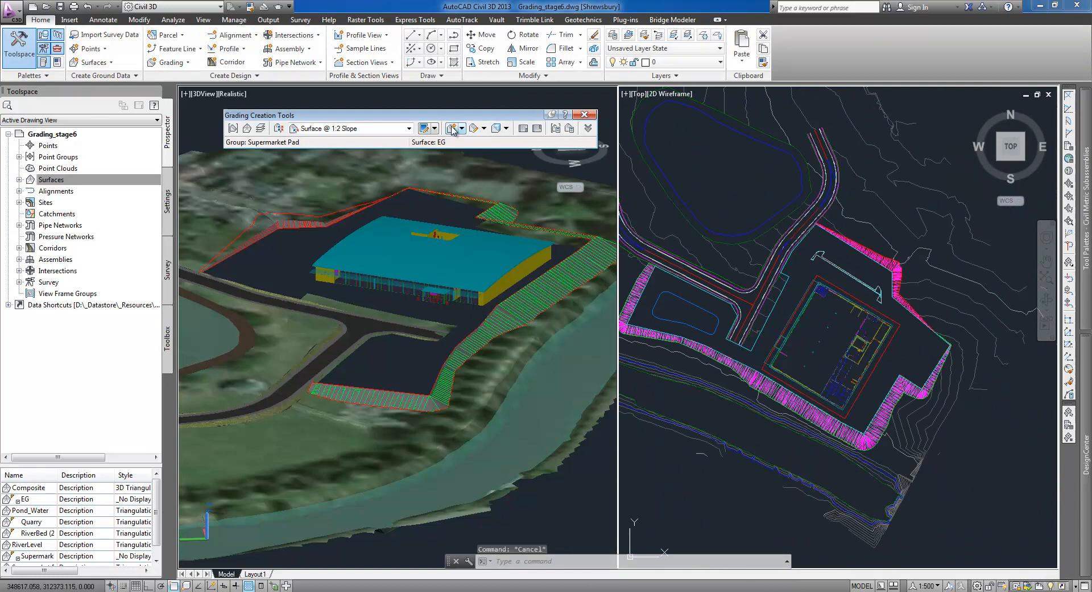
# - Create an infill grading in the enclosed gap between the pad slope gradings
pyautogui.click(451, 128)
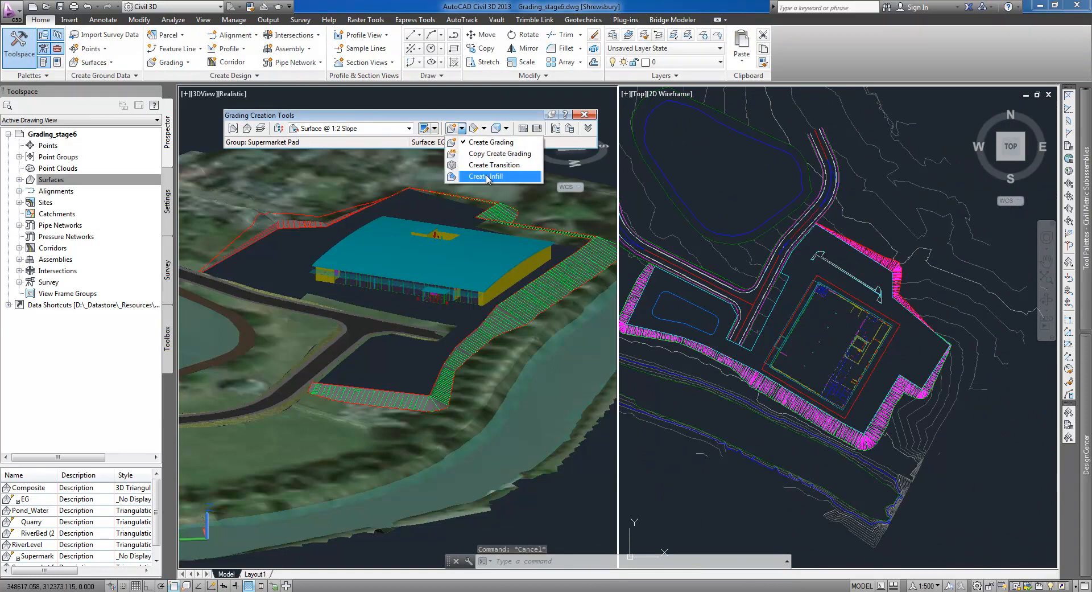
pyautogui.click(488, 176)
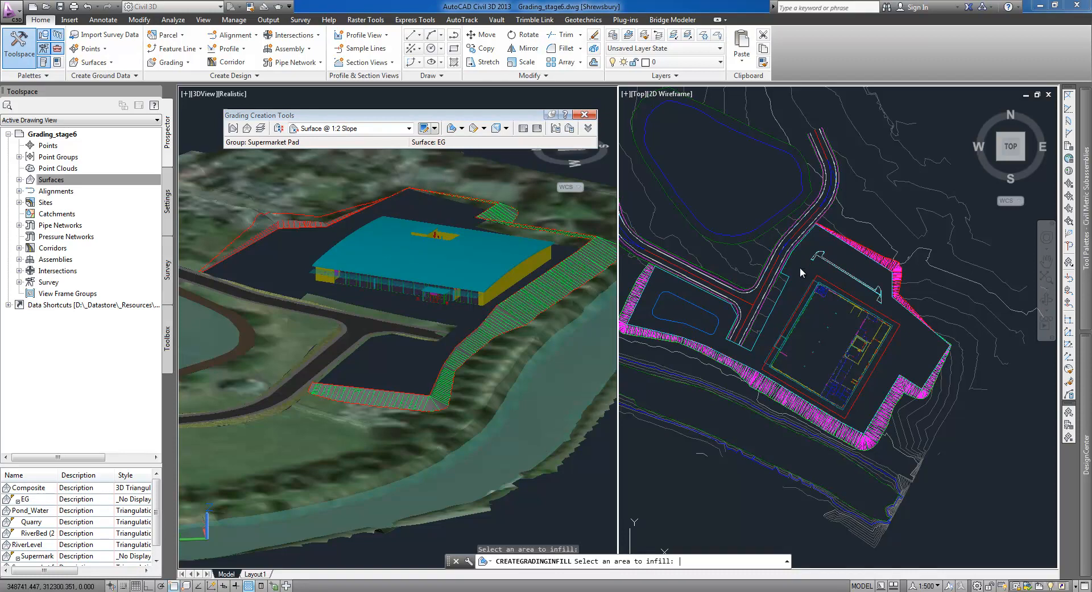
pyautogui.click(831, 284)
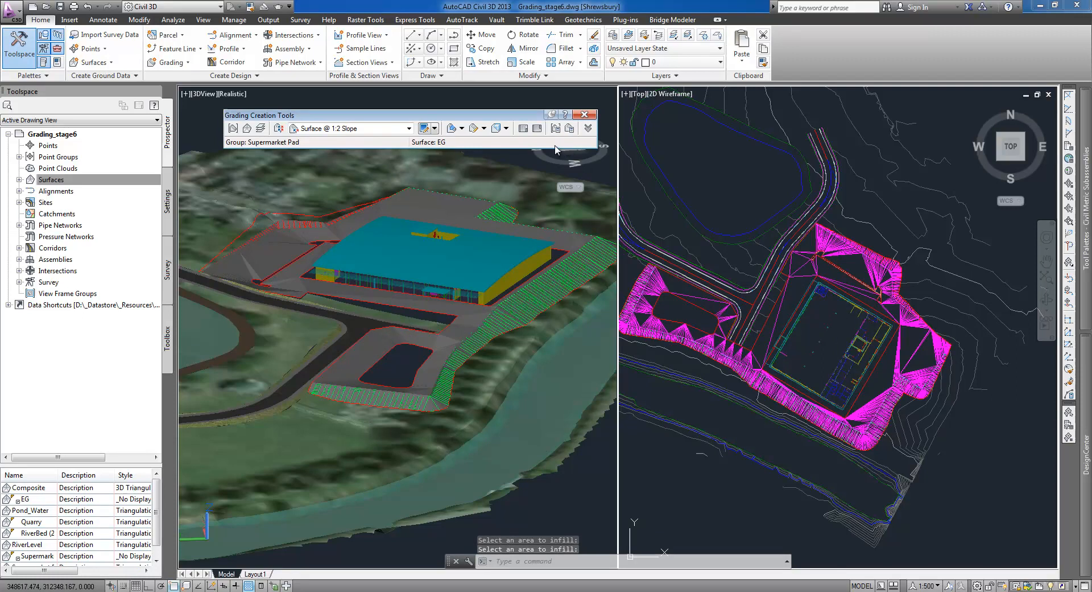
# - Edit the south-side pad grading to use 3:1 cut and fill slopes
pyautogui.click(478, 127)
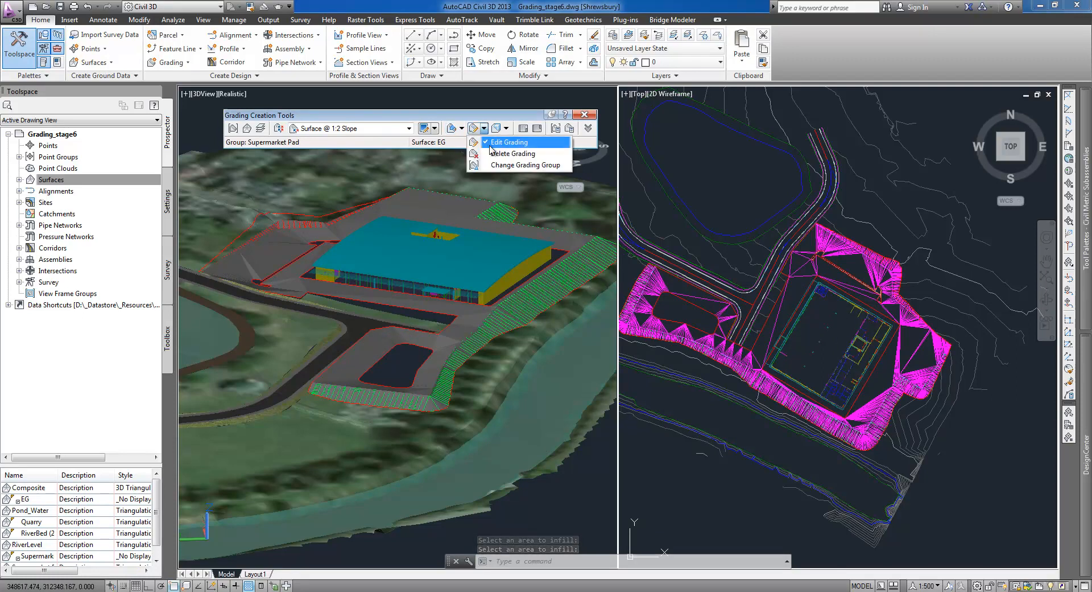
pyautogui.click(509, 141)
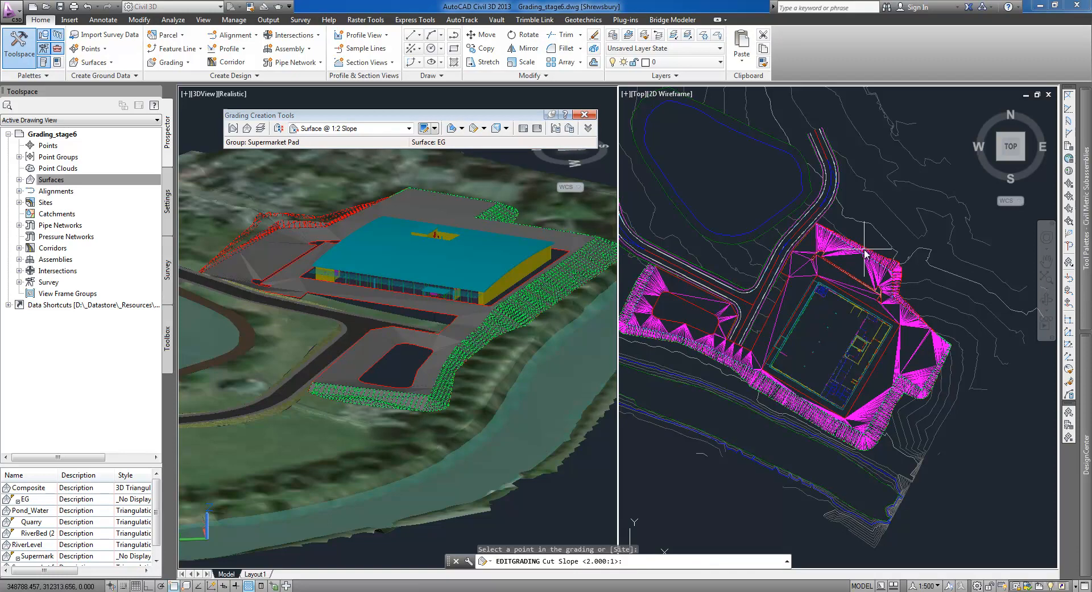
pyautogui.write('3')
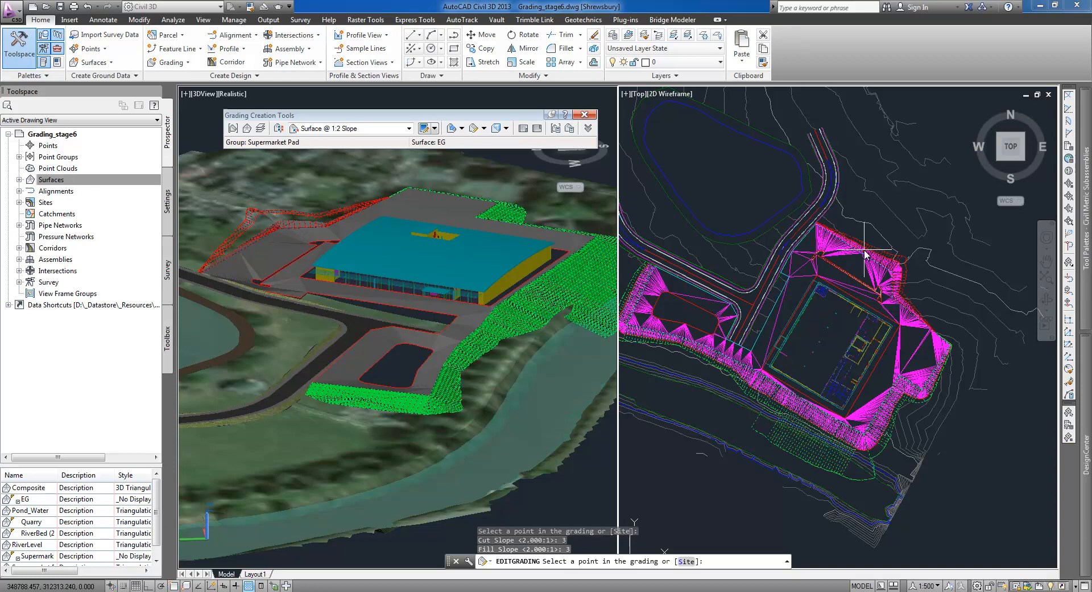
pyautogui.moveTo(784, 439)
pyautogui.write('2')
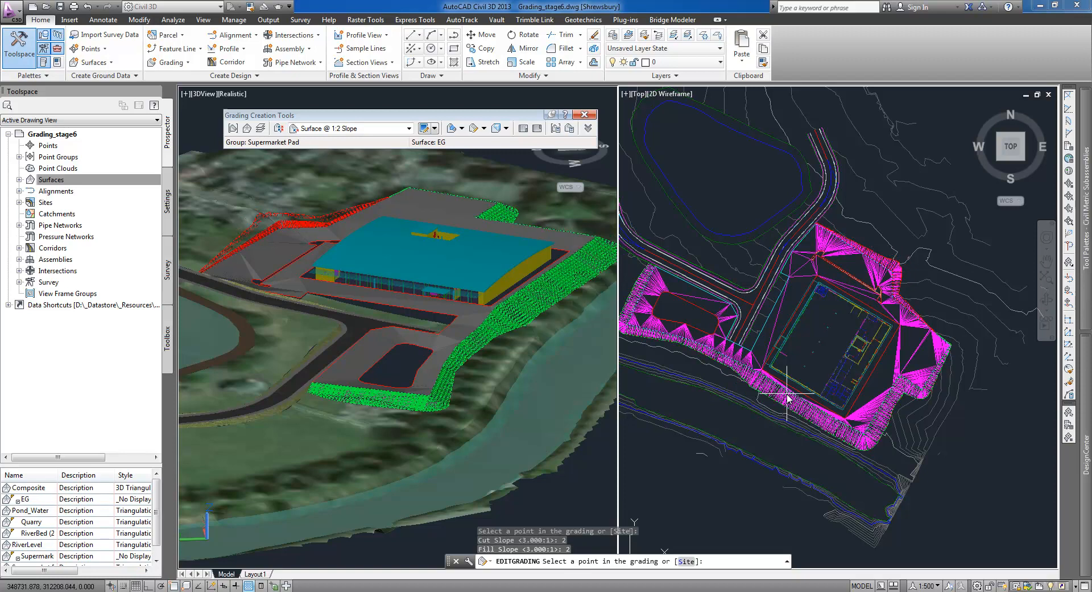
pyautogui.click(494, 128)
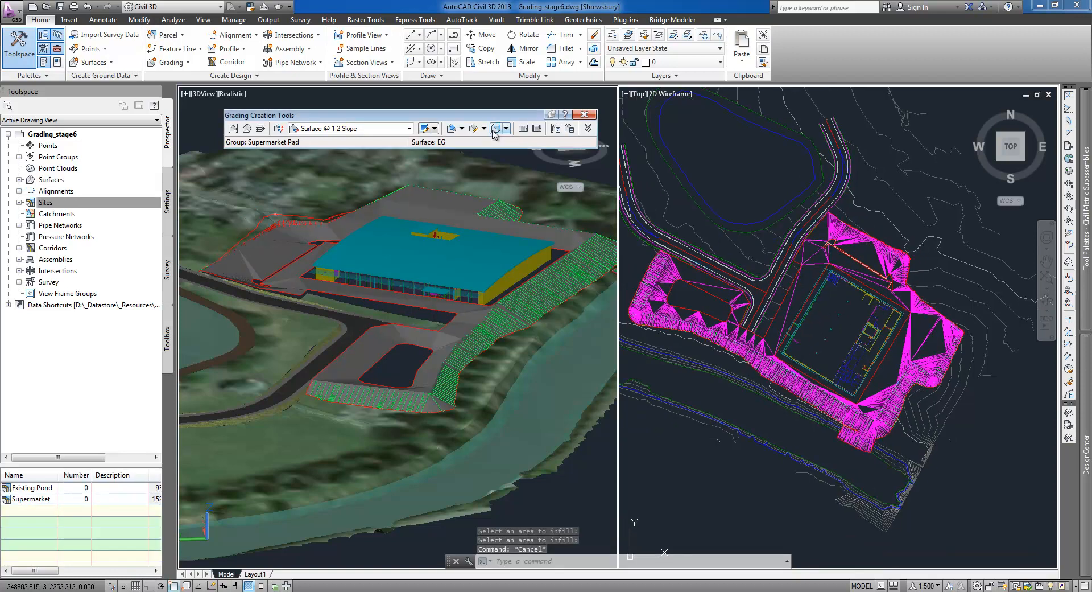
# - Review pad elevations and show selection volumes: 9528.186 m³ cut, 17161.790 m³ fill
pyautogui.click(495, 128)
pyautogui.write('re')
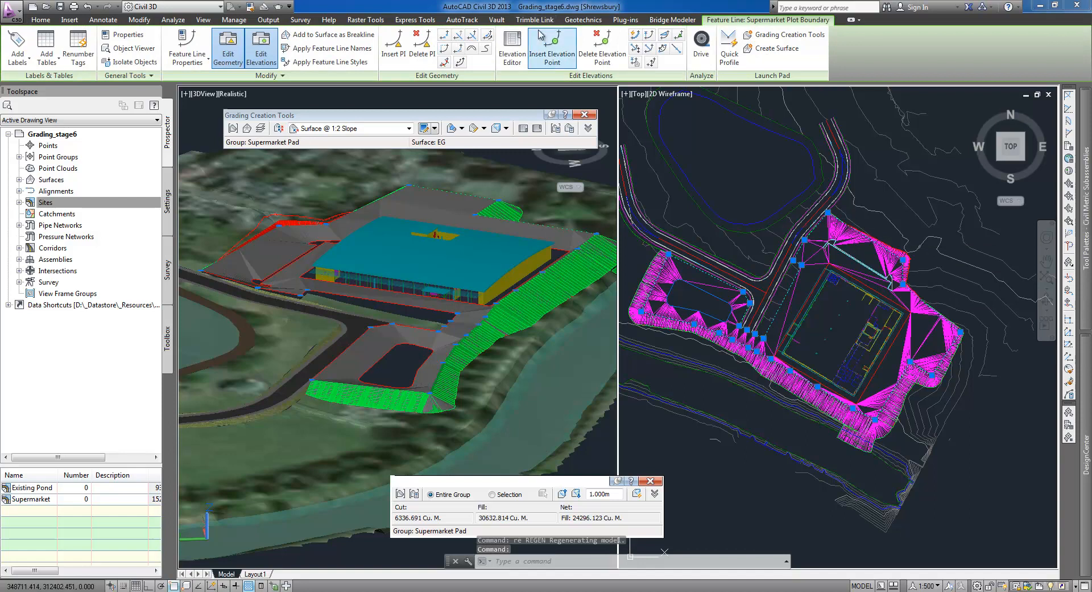
pyautogui.click(512, 47)
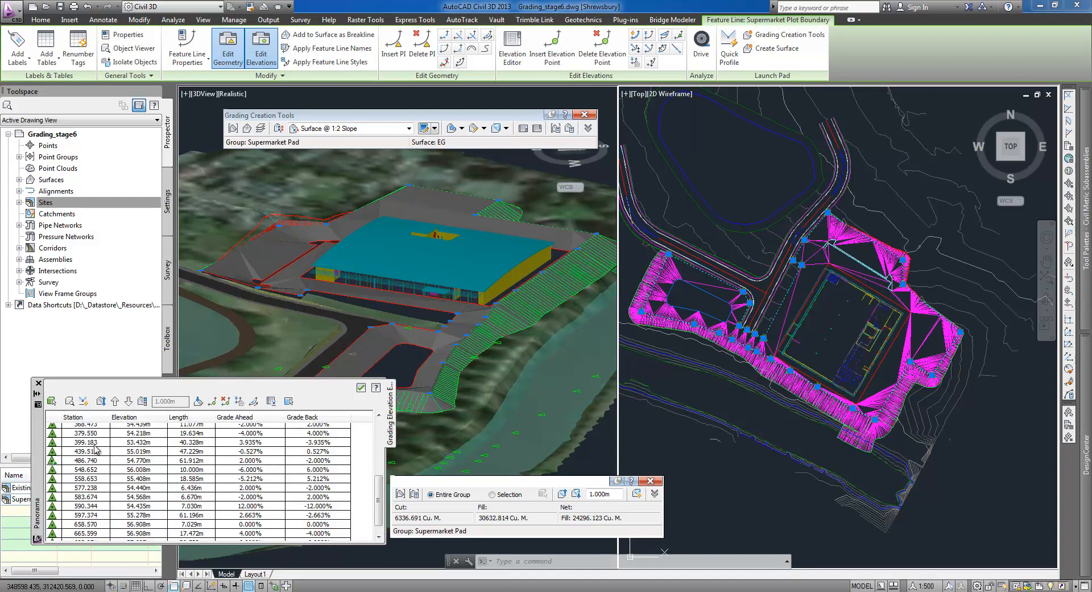
pyautogui.click(142, 402)
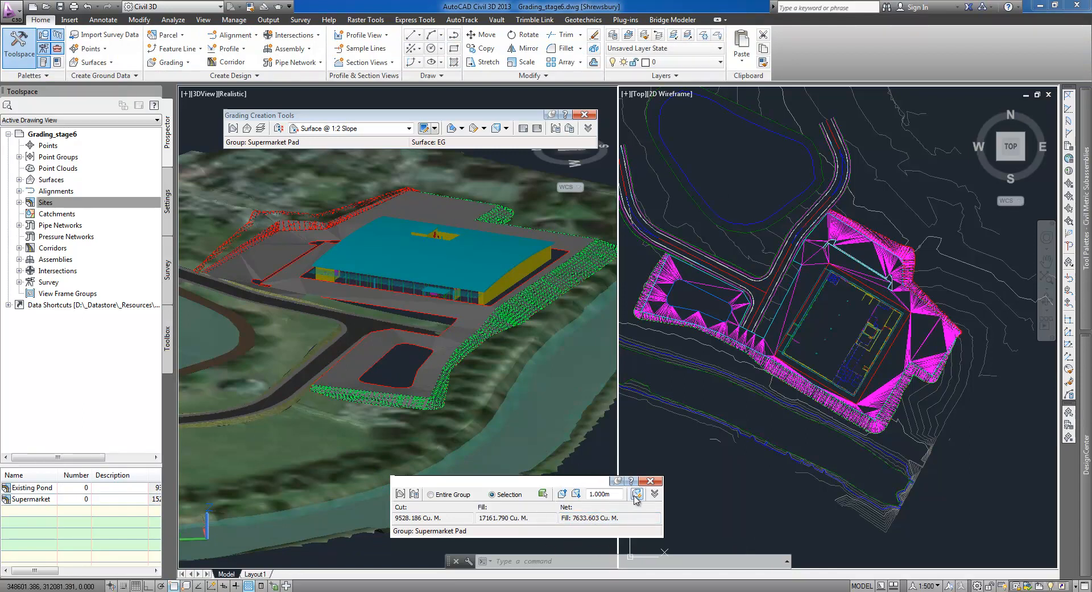
# - Auto-balance the Supermarket Pad grading to a required volume of 0.000 cubic metres
pyautogui.click(636, 493)
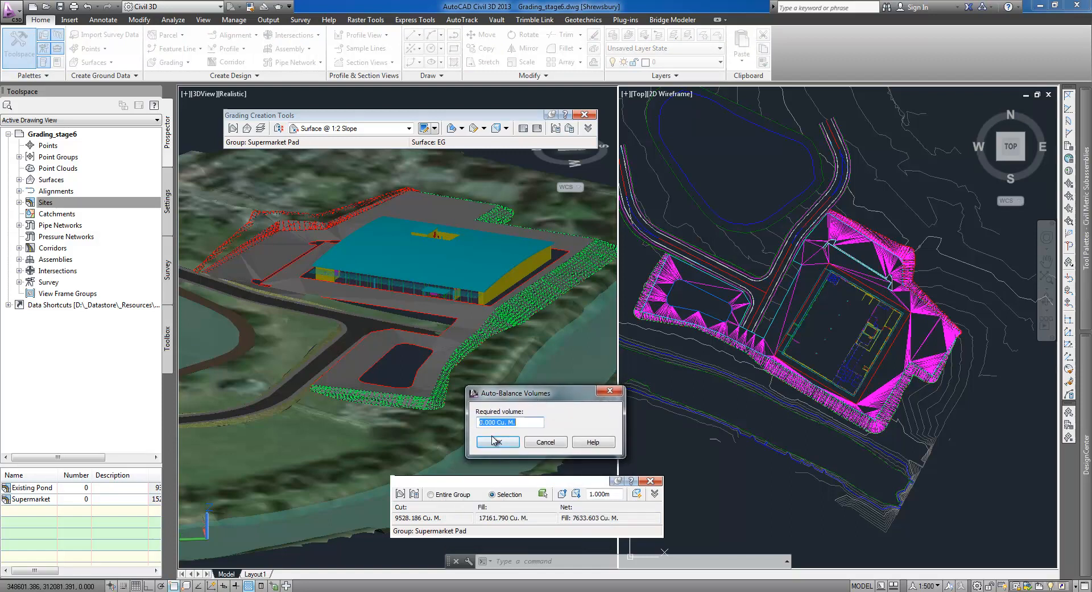
pyautogui.click(497, 441)
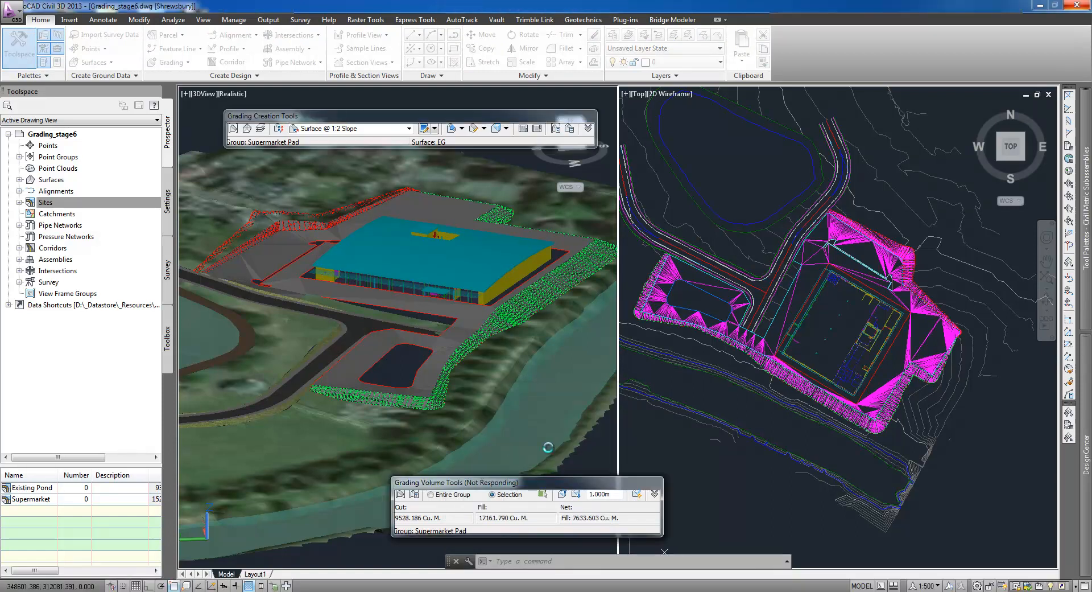